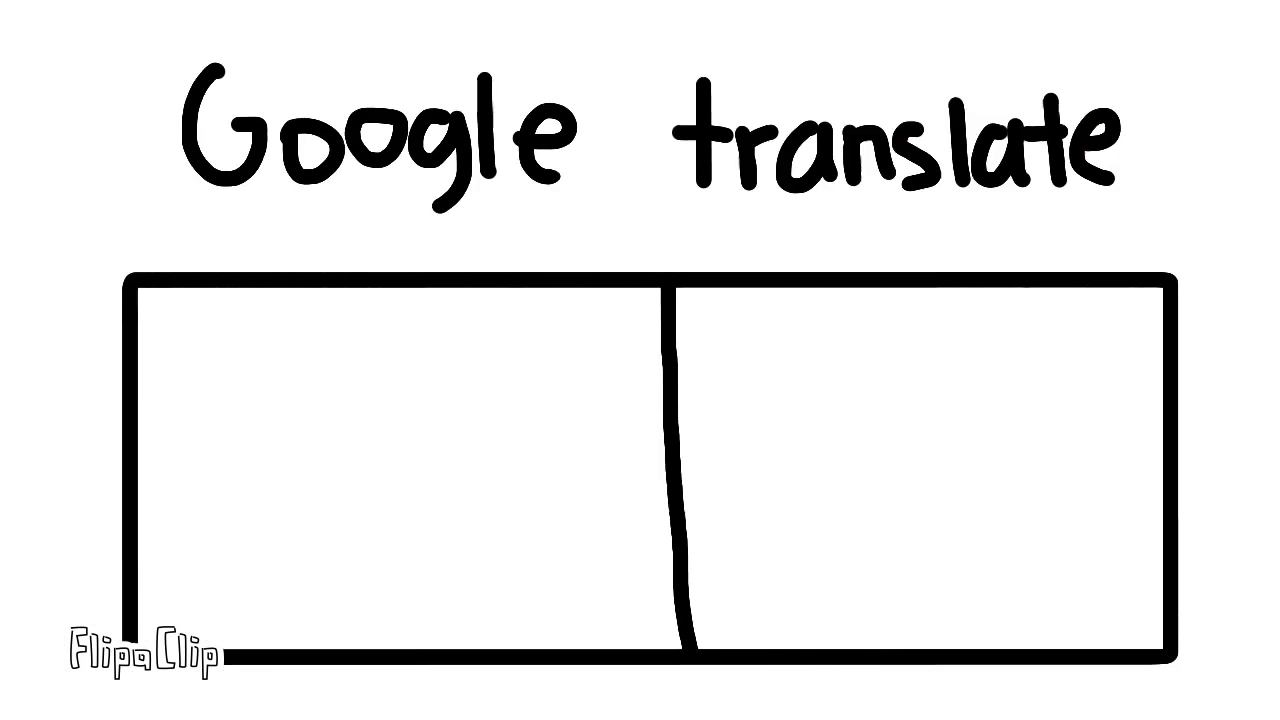
{"action": "type", "text": "Roti"}
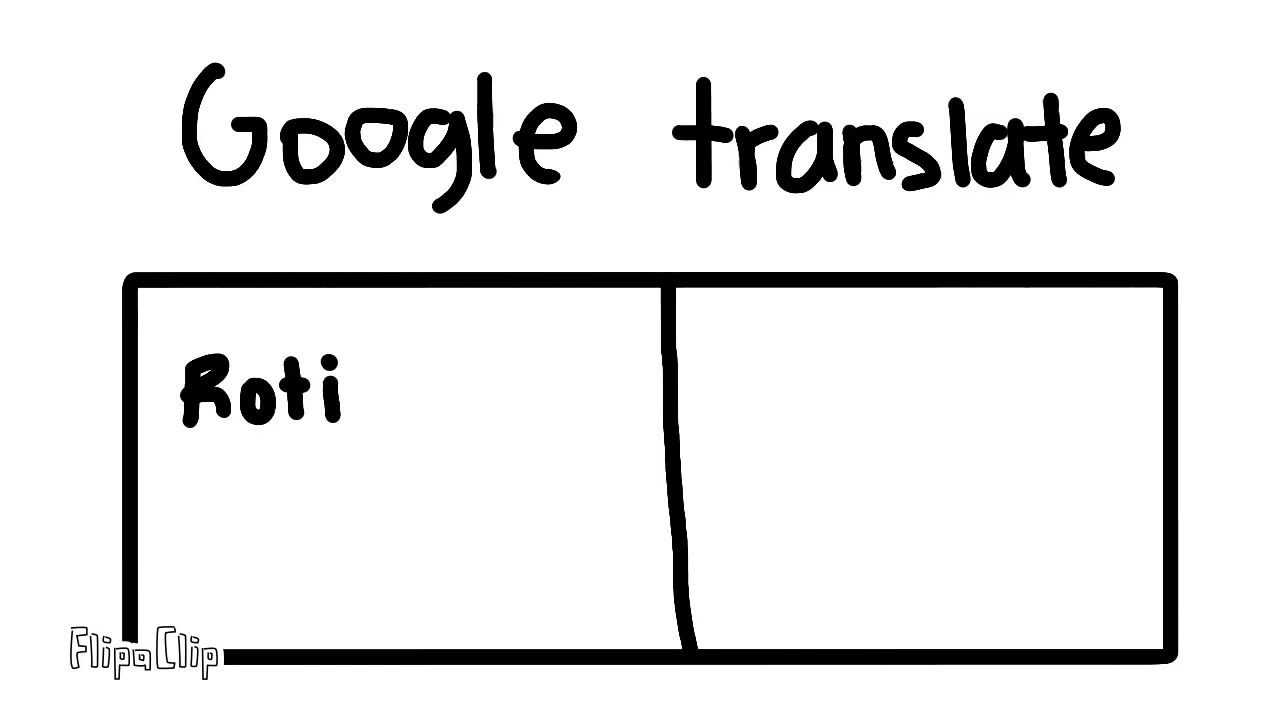
{"action": "type", "text": "Bread"}
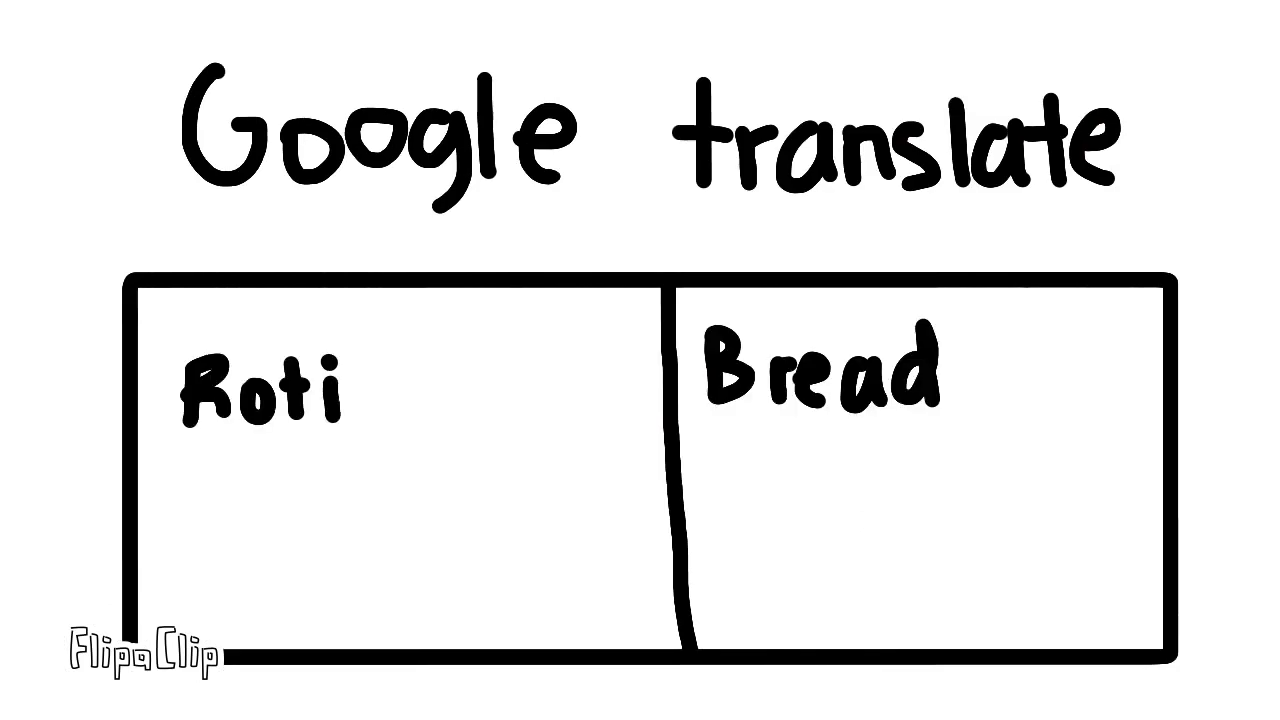